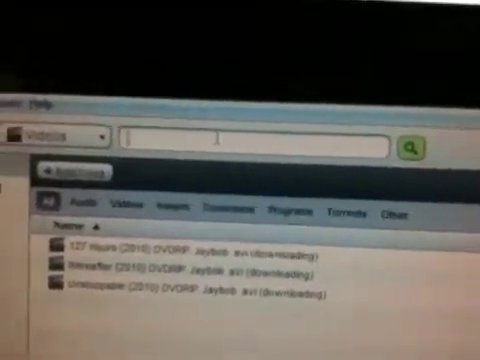
pyautogui.write('jam')
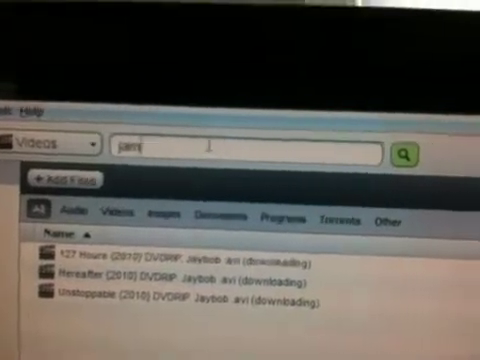